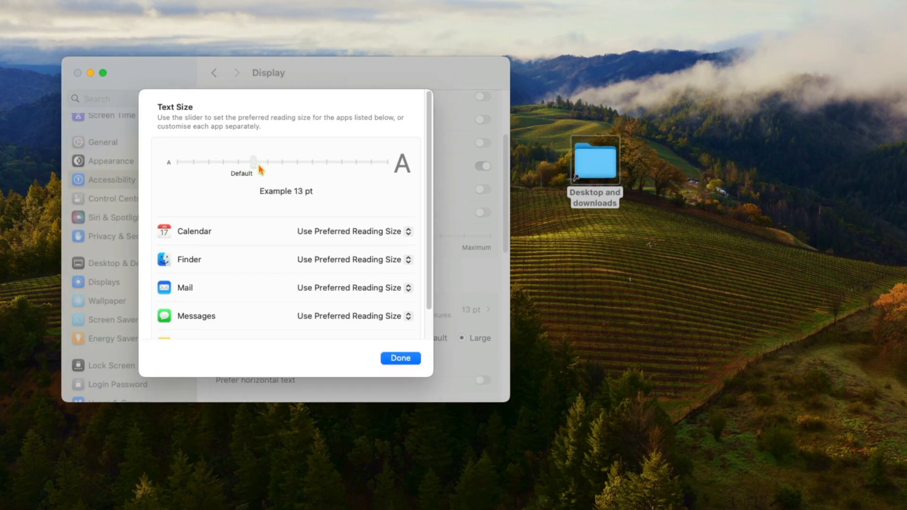
Step: Try a 17 pt preferred reading size, then return the slider to Default
left_click_drag(253, 162, 329, 161)
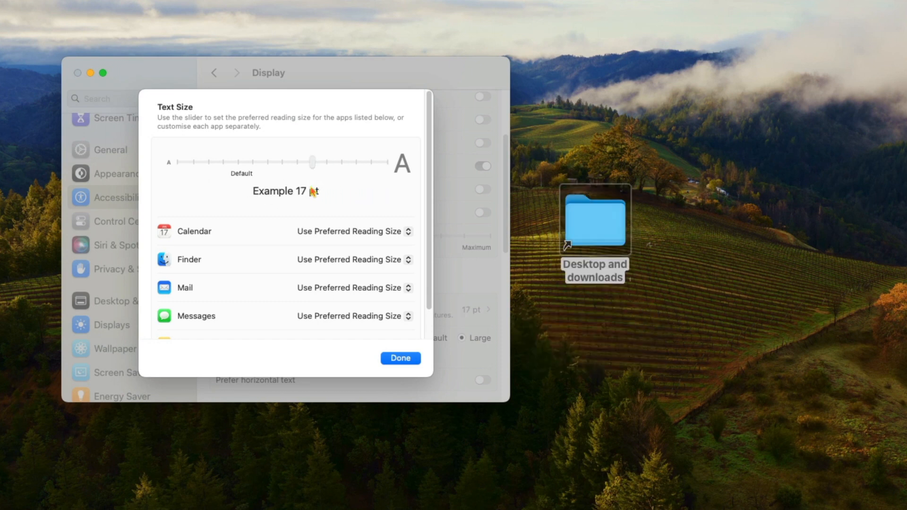
left_click_drag(313, 161, 237, 160)
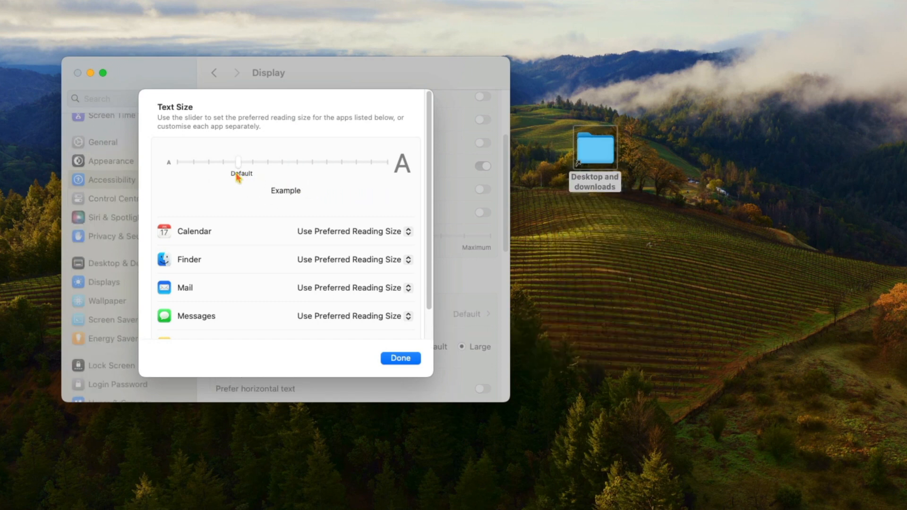
Step: Confirm in About This Mac that the Mac mini runs macOS Sonoma 14.0
left_click(12, 5)
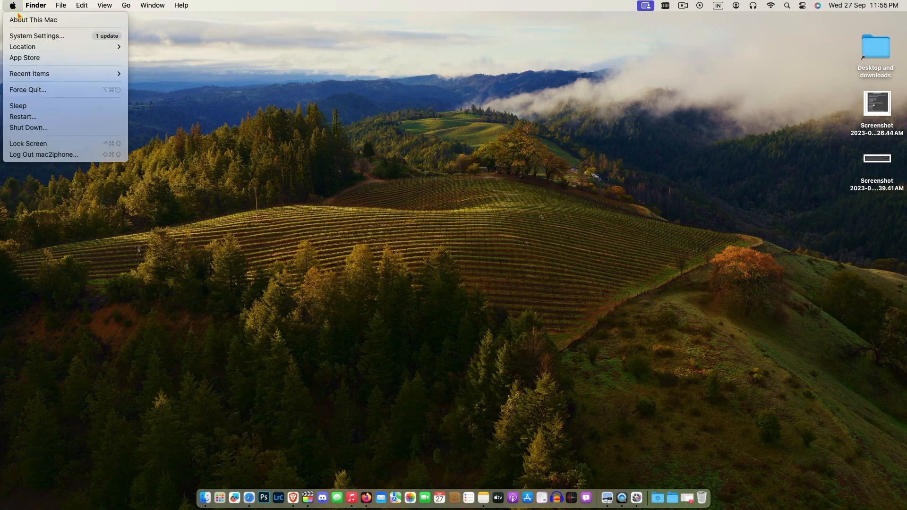
left_click(33, 20)
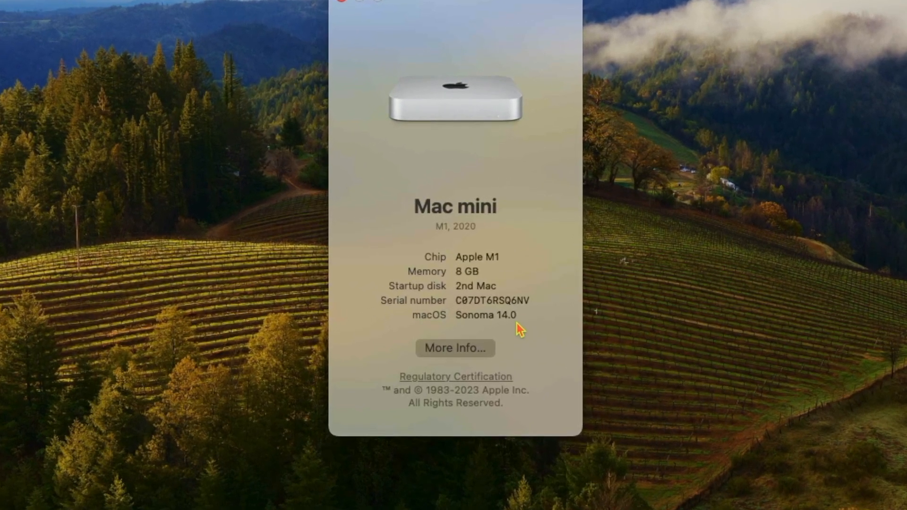
left_click(347, 6)
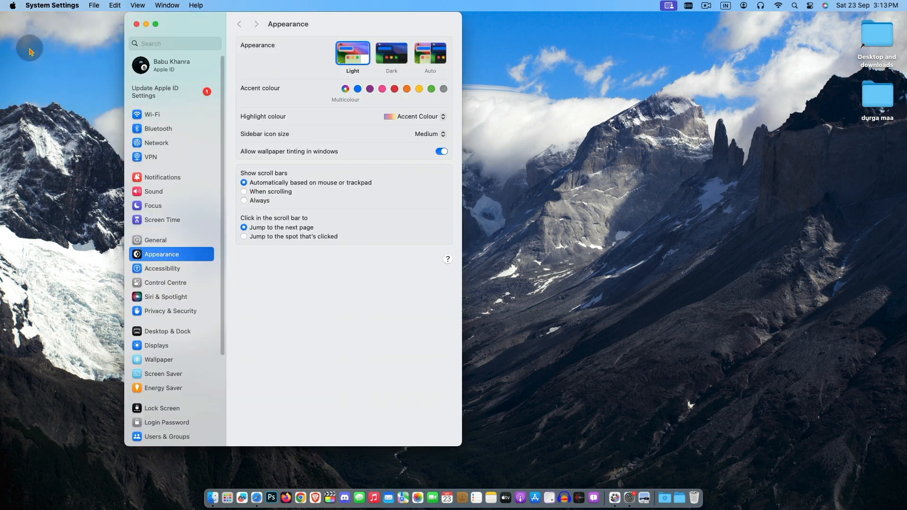
Step: Go to Accessibility > Display settings in System Settings
left_click(162, 268)
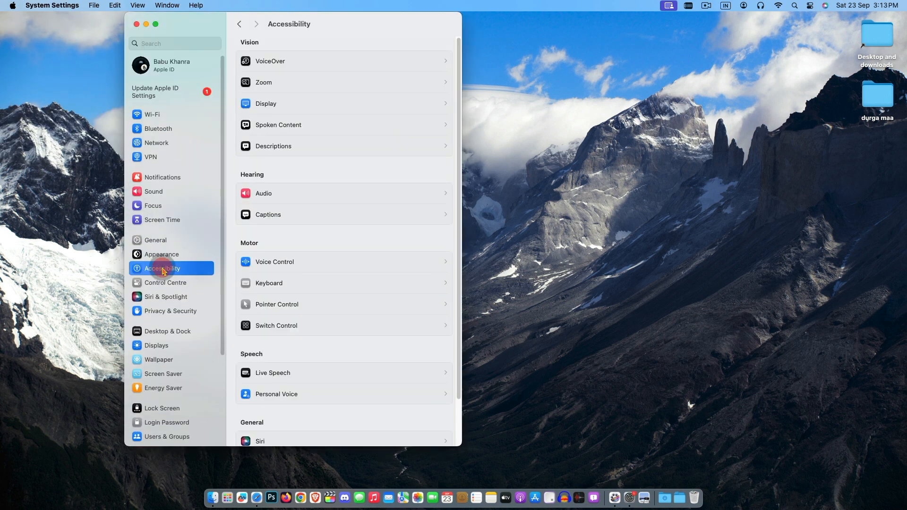
left_click(266, 103)
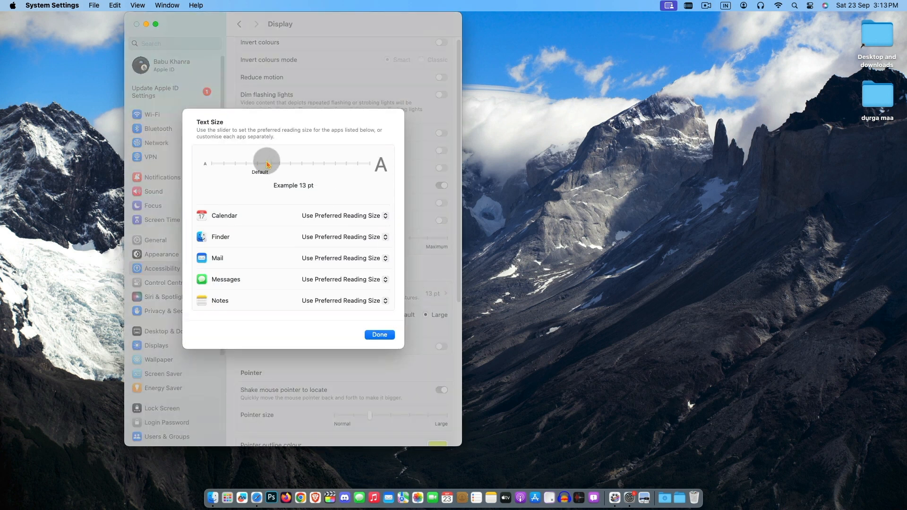
Step: Drag the Text Size slider to the Default notch
left_click_drag(267, 164, 298, 164)
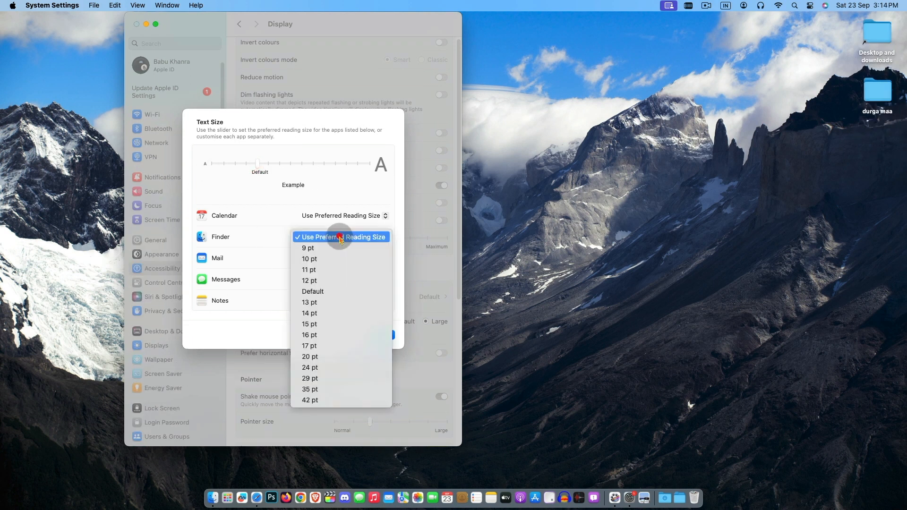
Step: Set Finder's and Mail's text size to Default and close the Text Size sheet
left_click(341, 237)
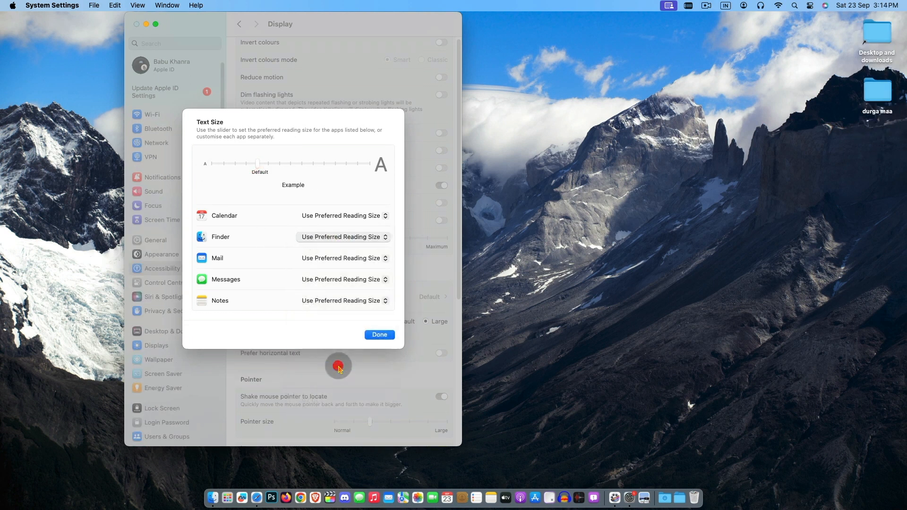
left_click(344, 237)
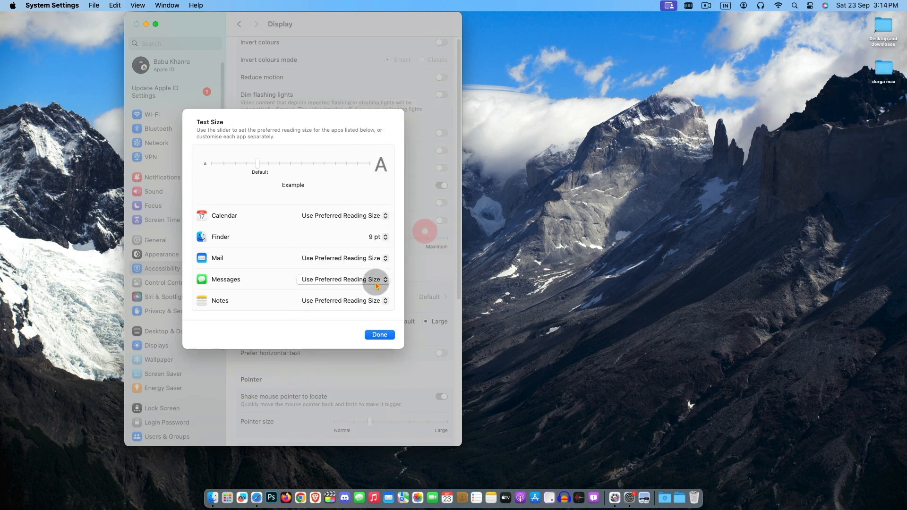
left_click(345, 280)
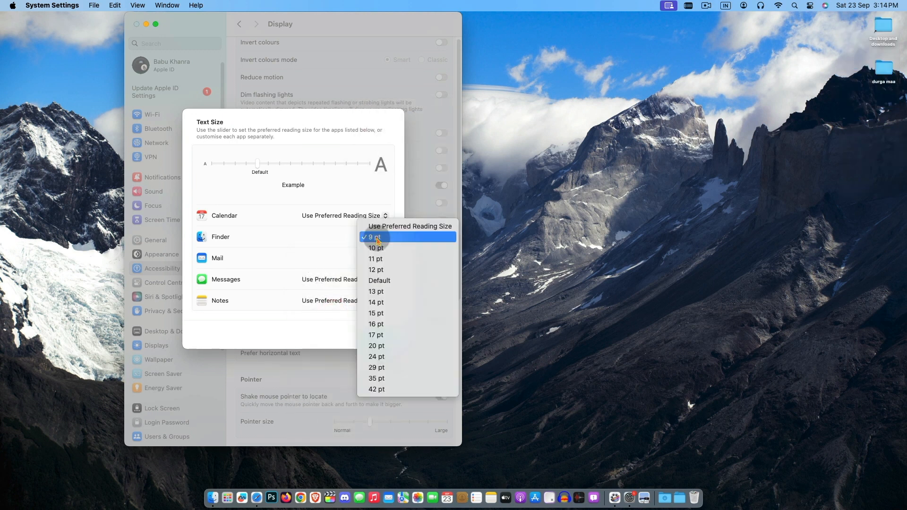
left_click(379, 281)
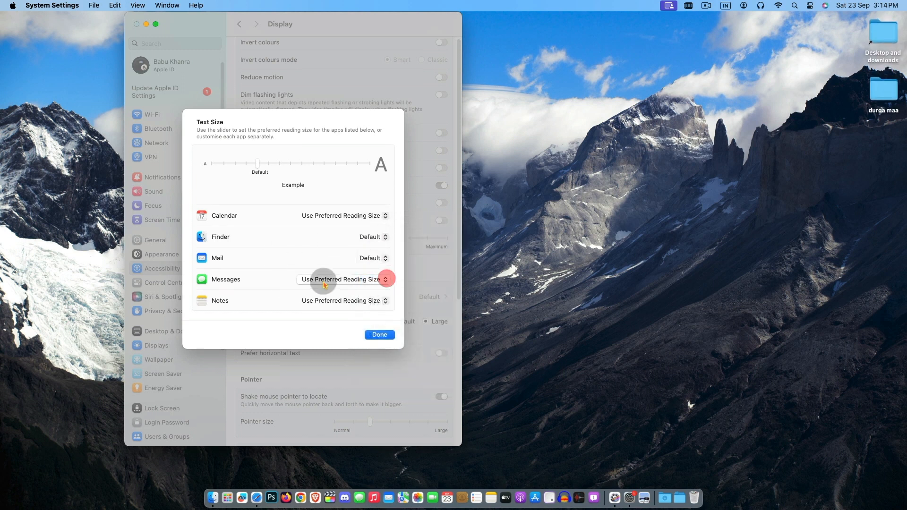
mouse_move(381, 268)
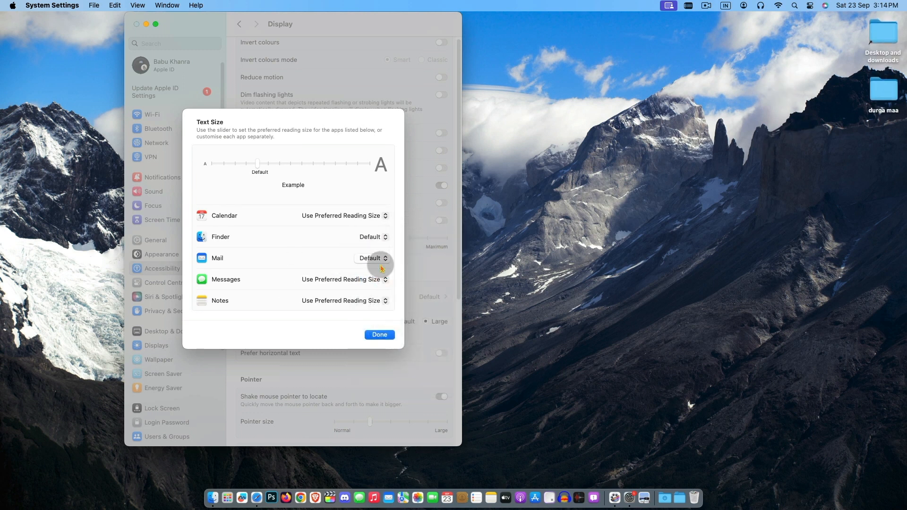
left_click(379, 334)
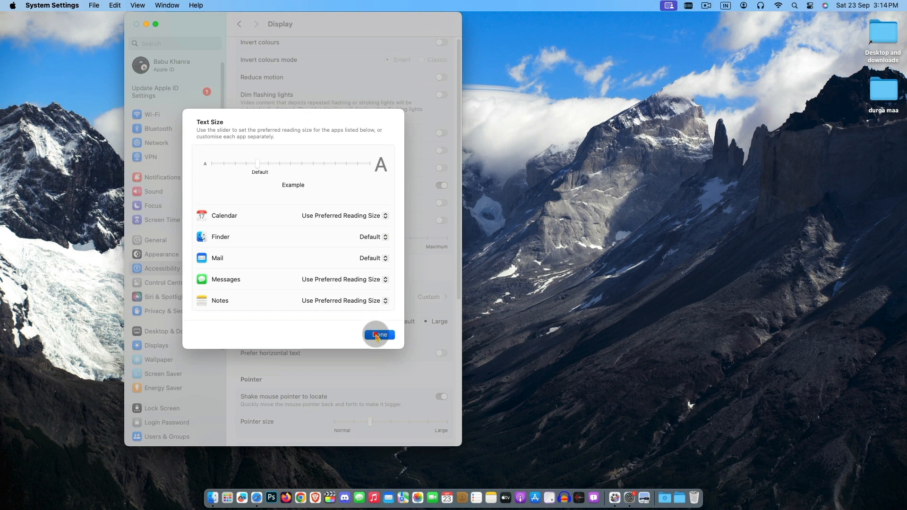
left_click(378, 335)
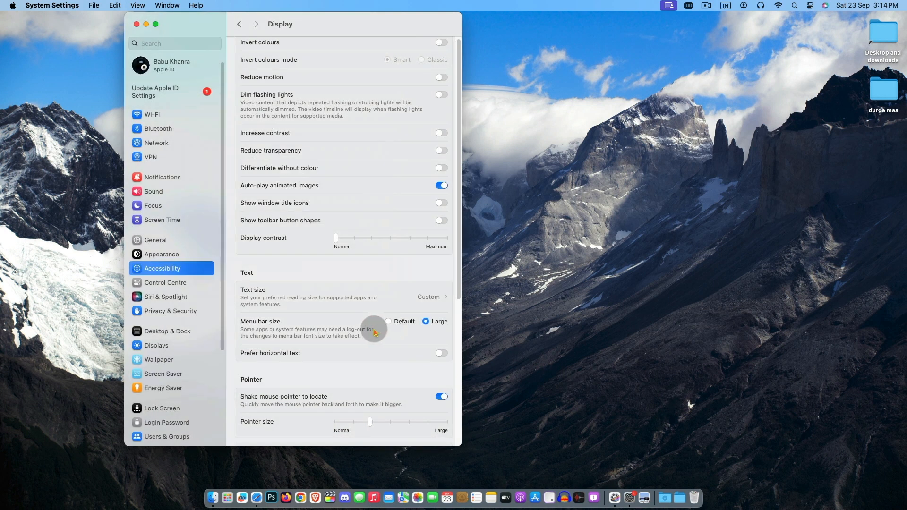